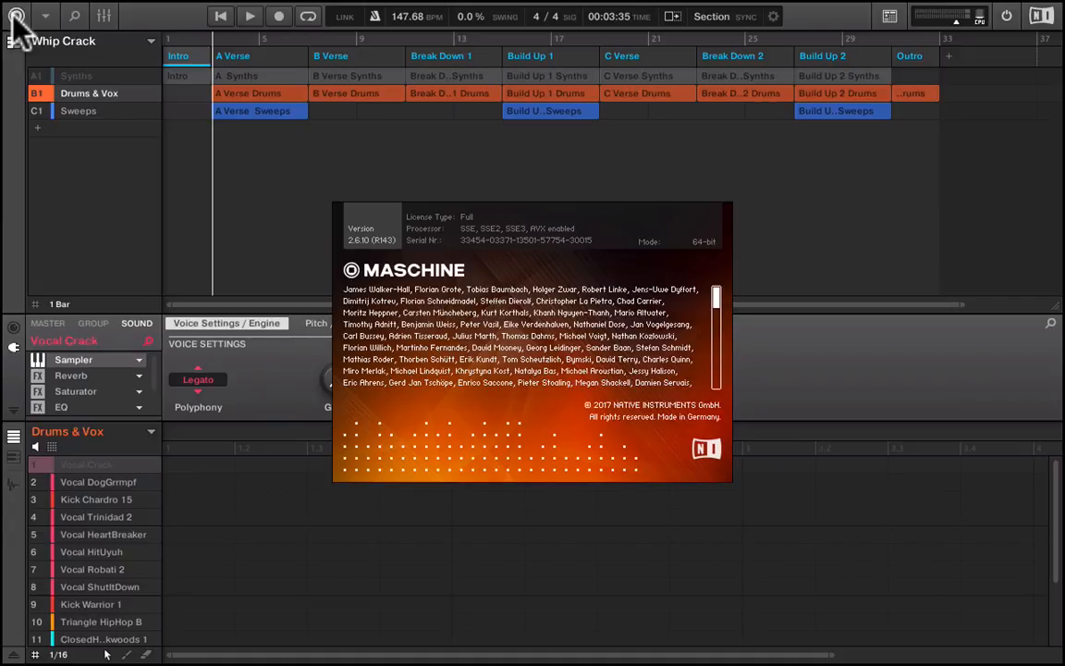
{"action": "mouse_move", "coordinate": [475, 345]}
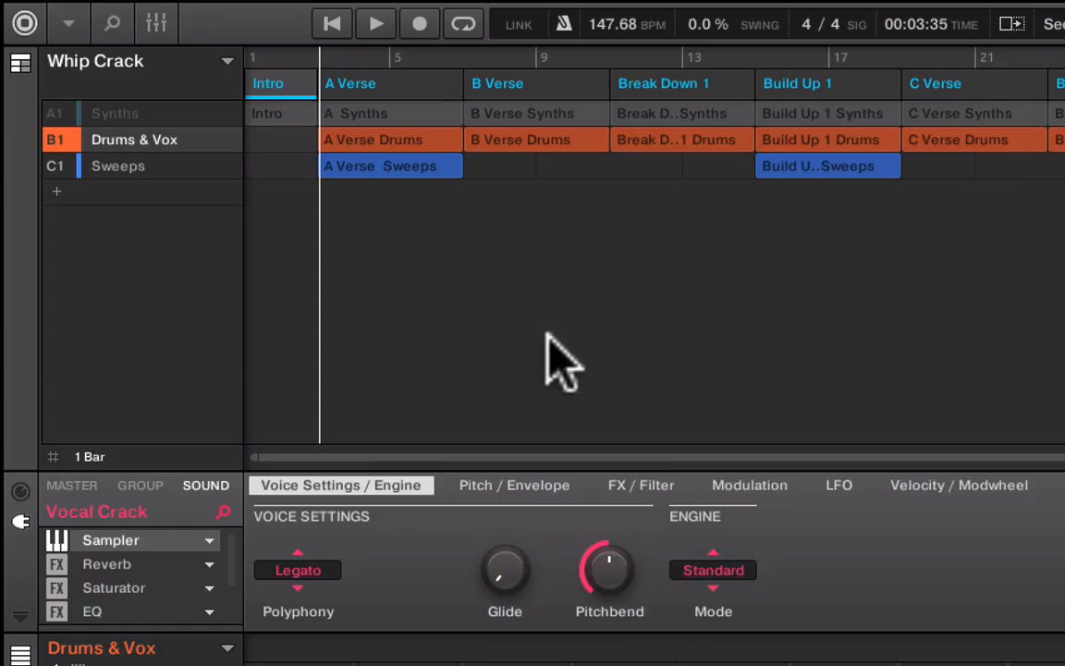
{"action": "left_click", "coordinate": [67, 23]}
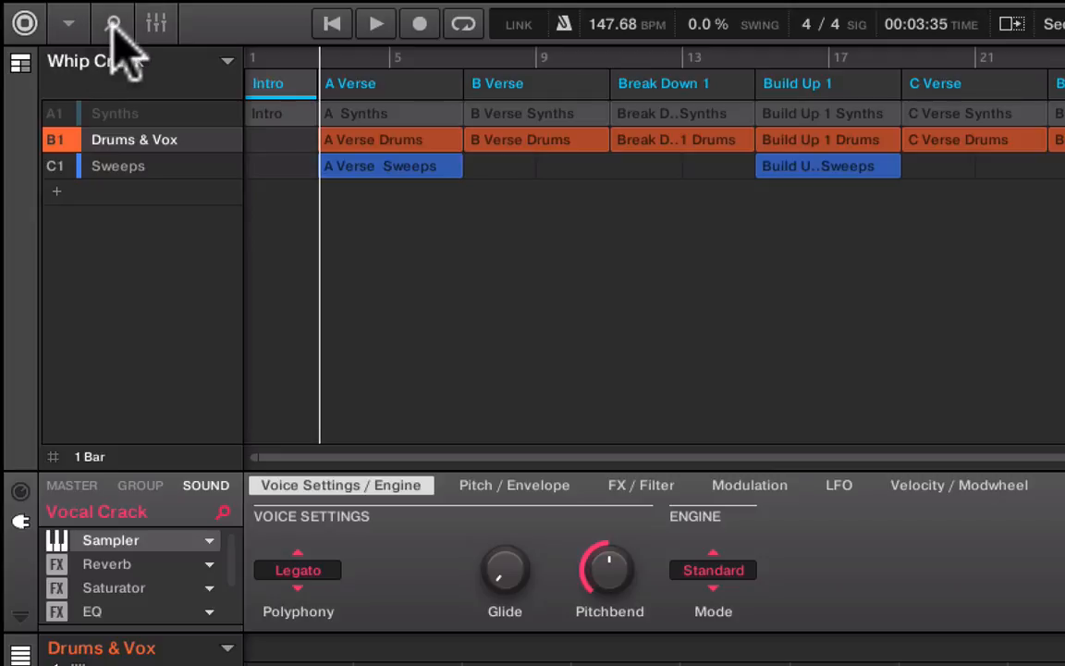
{"action": "left_click", "coordinate": [111, 23]}
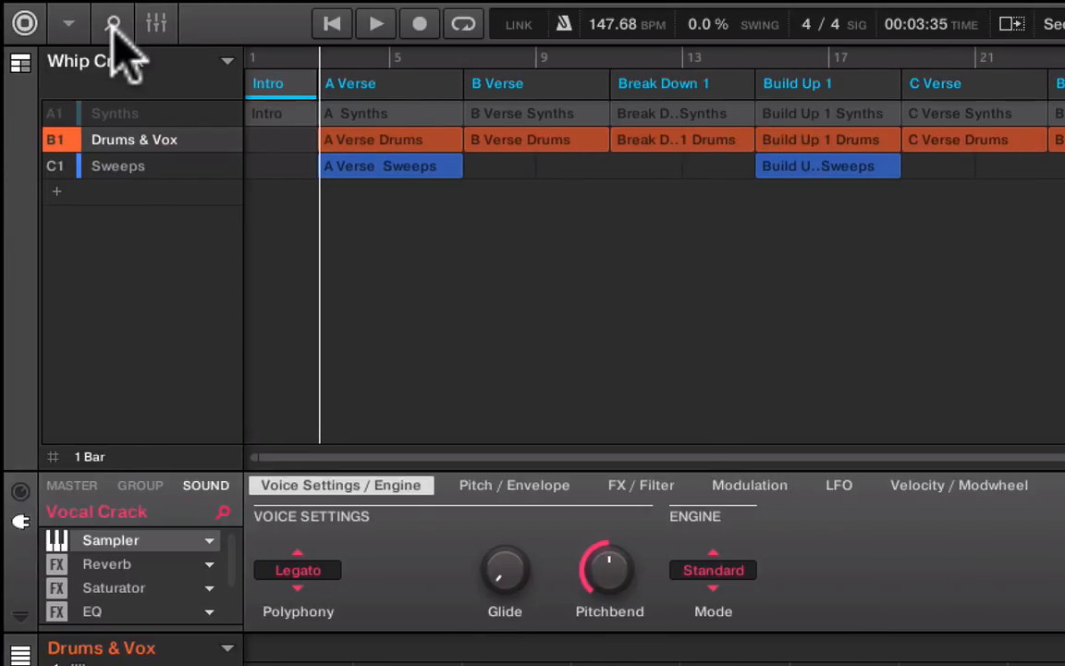
{"action": "left_click", "coordinate": [112, 23]}
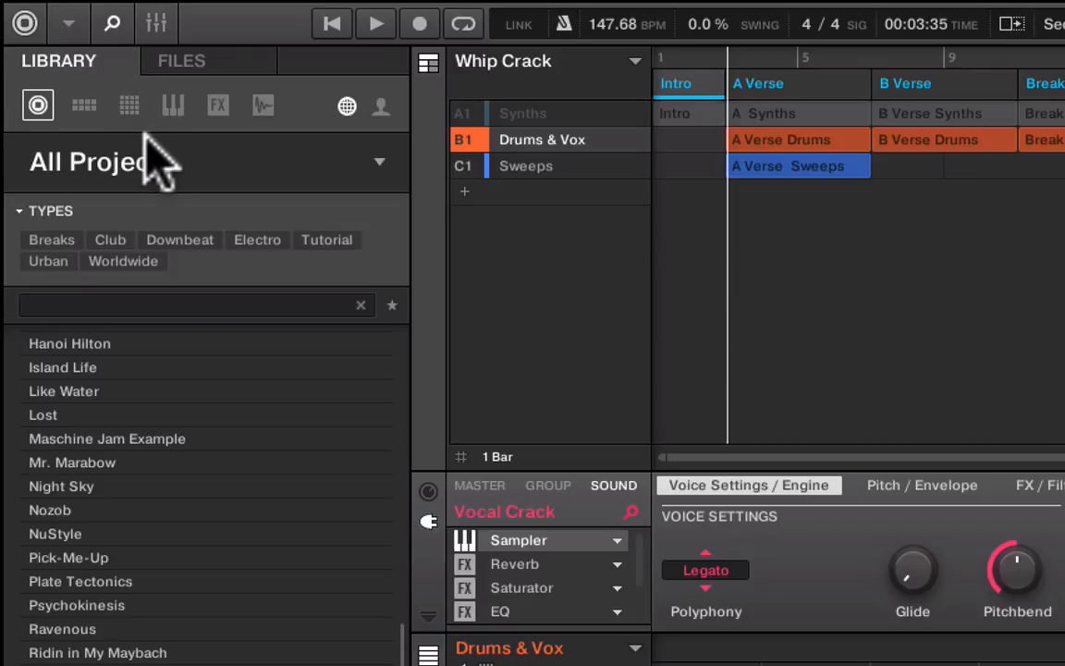
{"action": "left_click", "coordinate": [112, 23]}
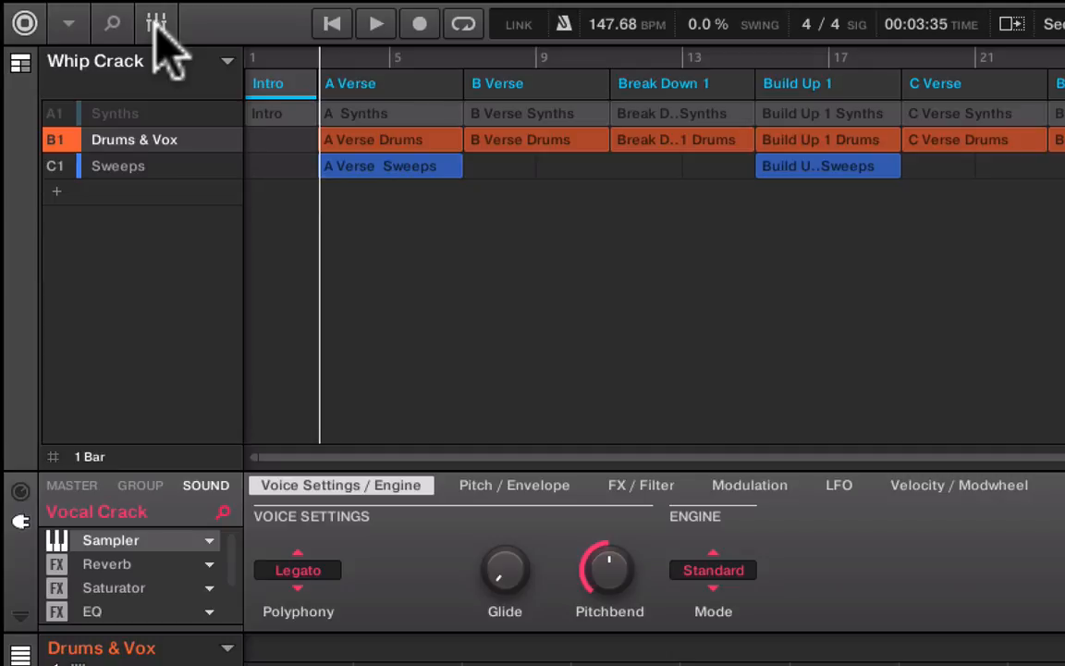
Show the mixer, select the C1 Sweeps group in it, then close the mixer.
{"action": "left_click", "coordinate": [155, 23]}
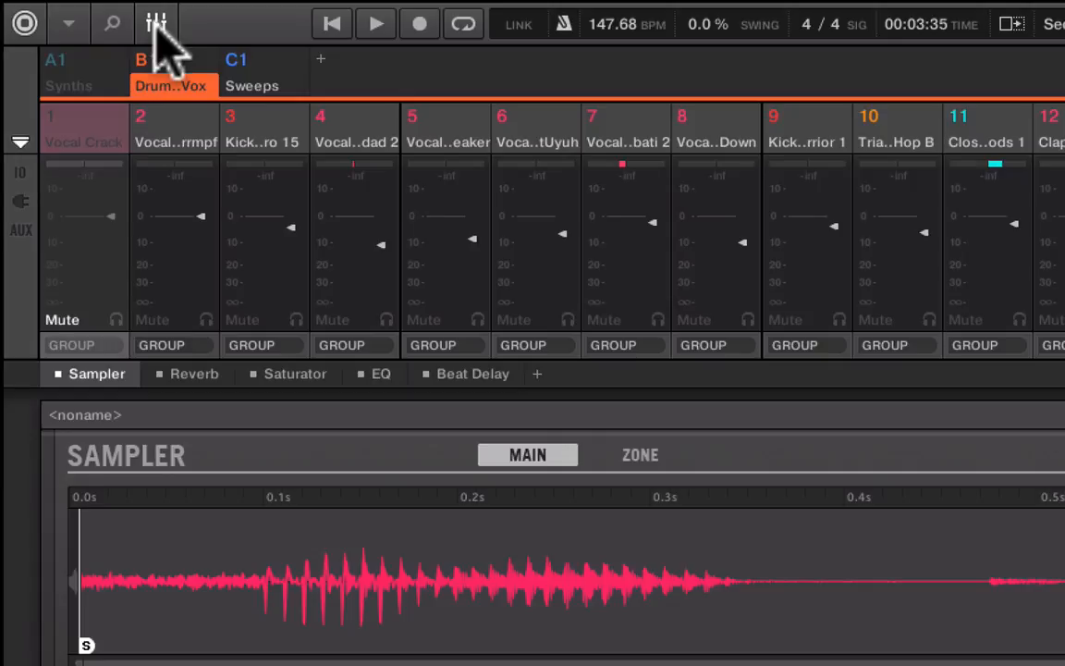
{"action": "mouse_move", "coordinate": [153, 69]}
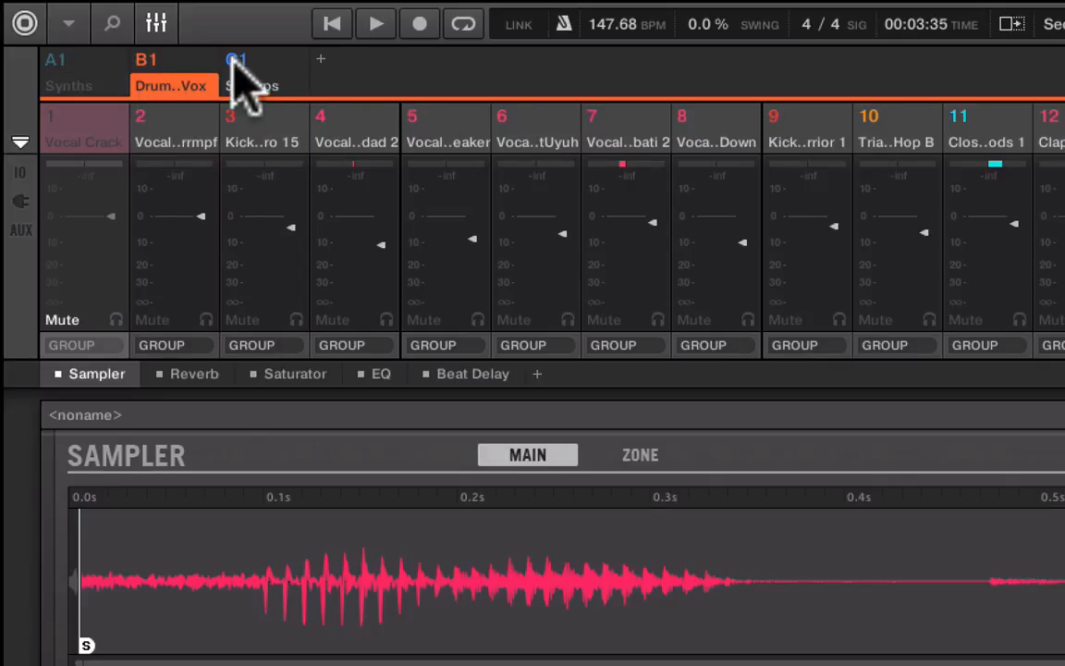
{"action": "left_click", "coordinate": [236, 69]}
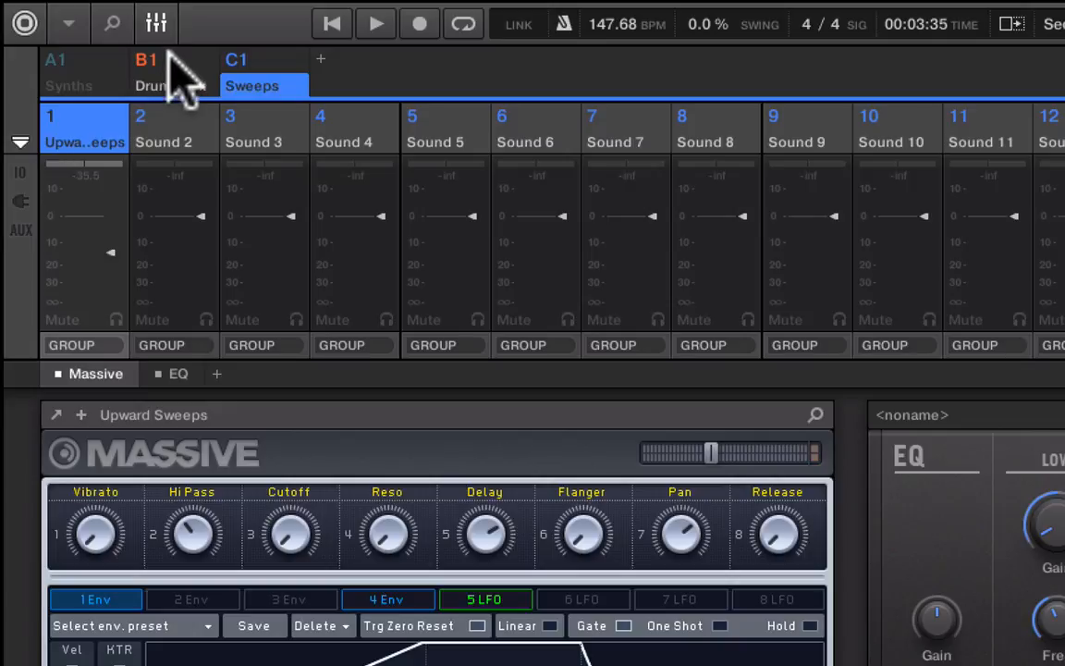
{"action": "left_click", "coordinate": [155, 24]}
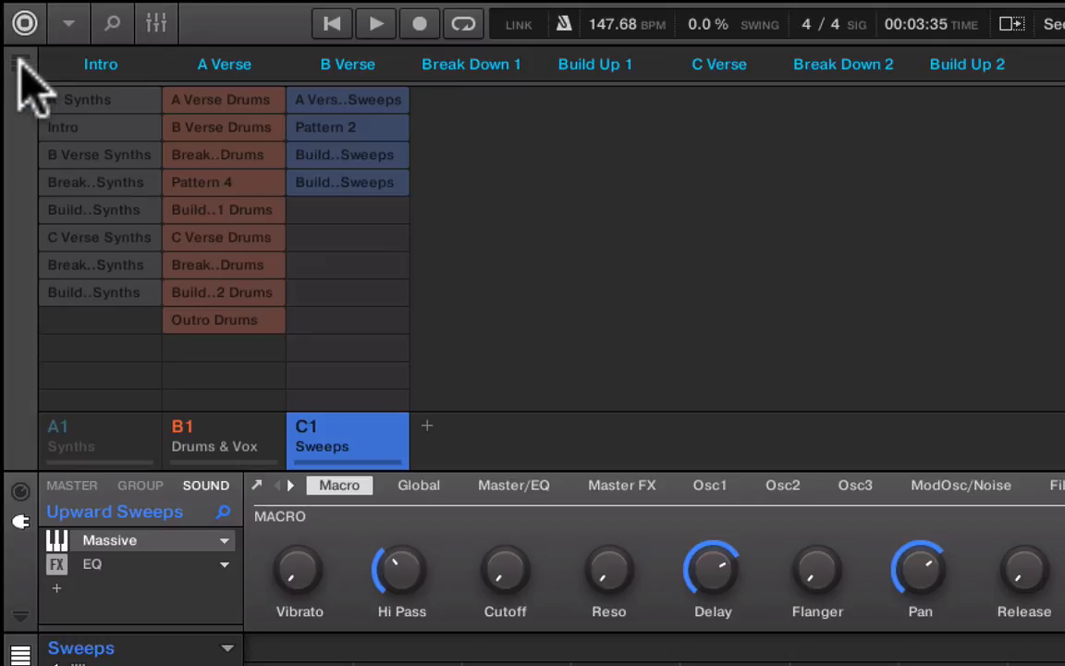
Leave the Ideas grid and return to the Whip Crack song arrangement.
{"action": "left_click", "coordinate": [21, 61]}
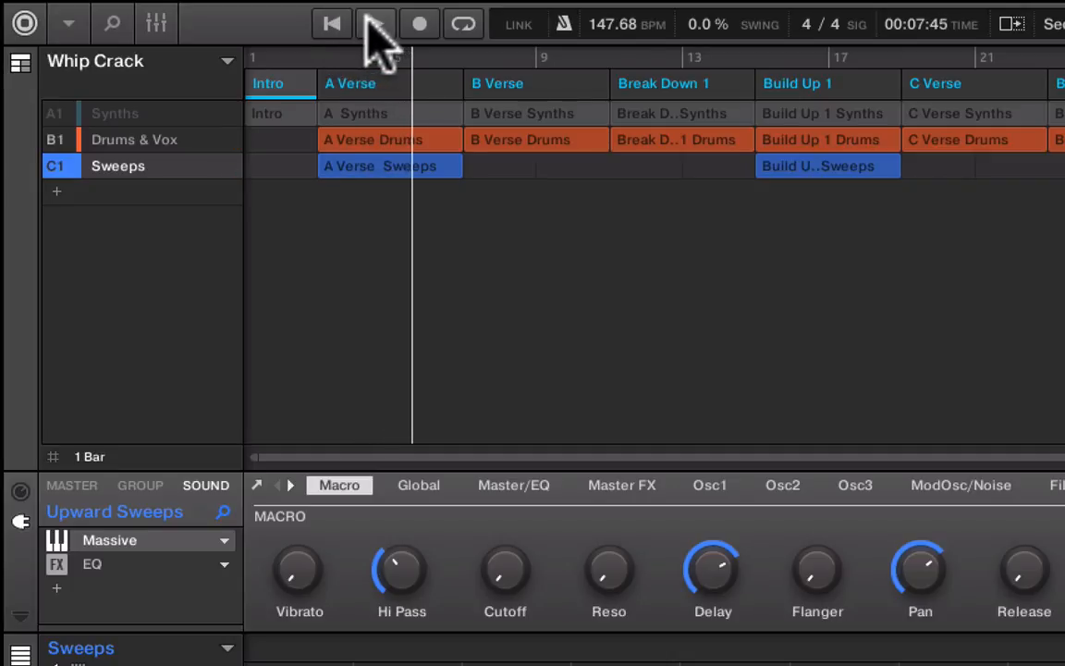
Stop playback and create an empty Pattern 5 on the Sweeps track in Intro.
{"action": "left_click", "coordinate": [376, 23]}
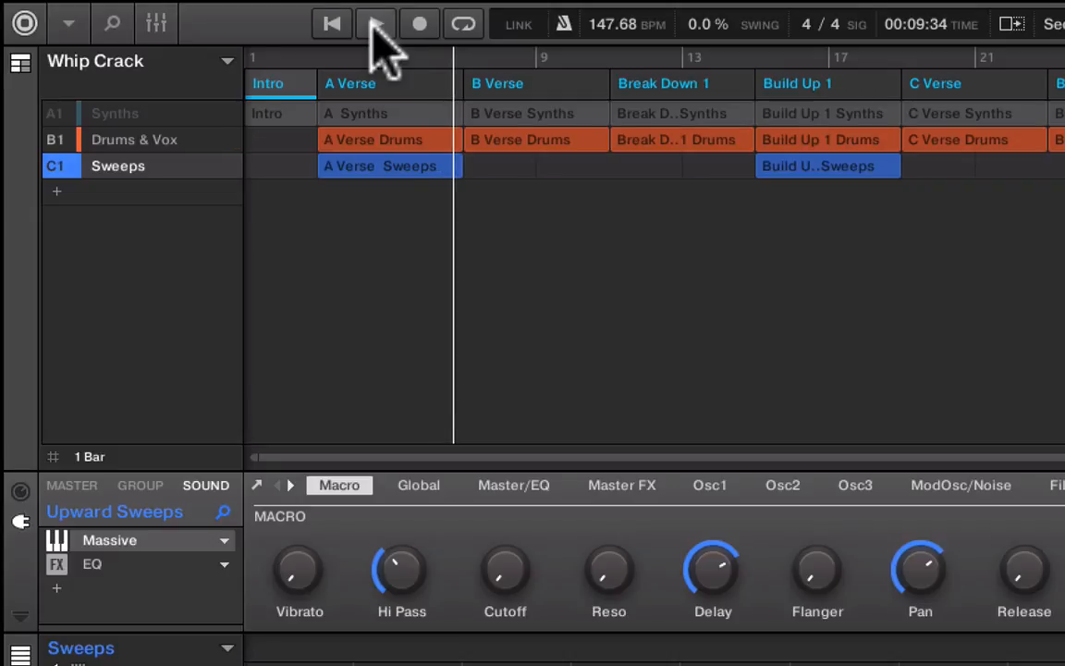
{"action": "left_click", "coordinate": [419, 24]}
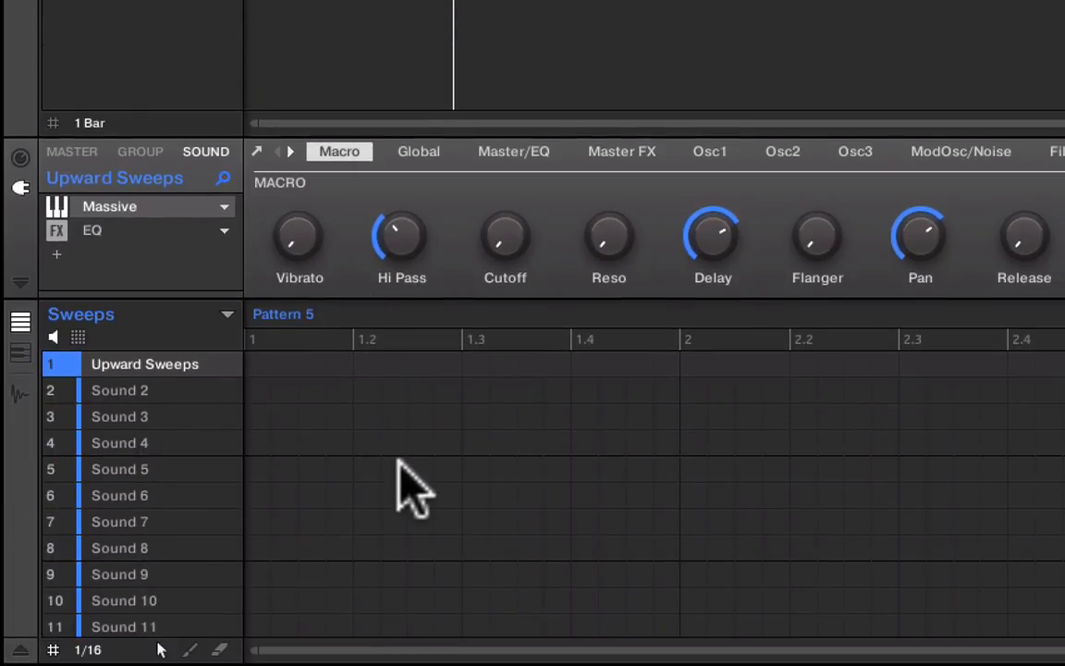
{"action": "mouse_move", "coordinate": [405, 467]}
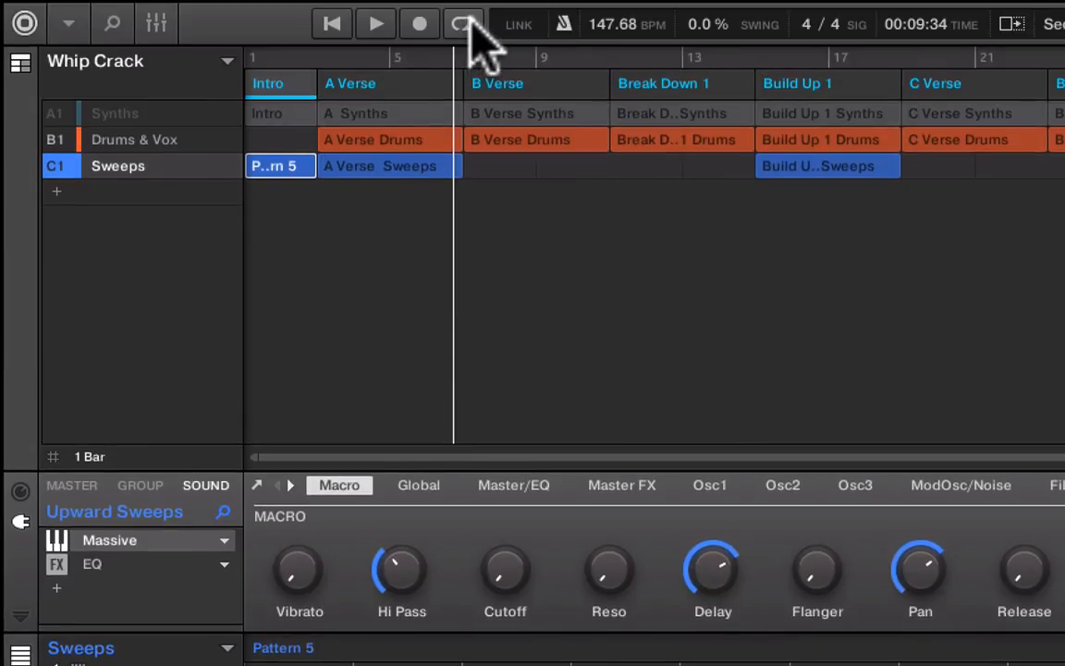
{"action": "left_click", "coordinate": [465, 23]}
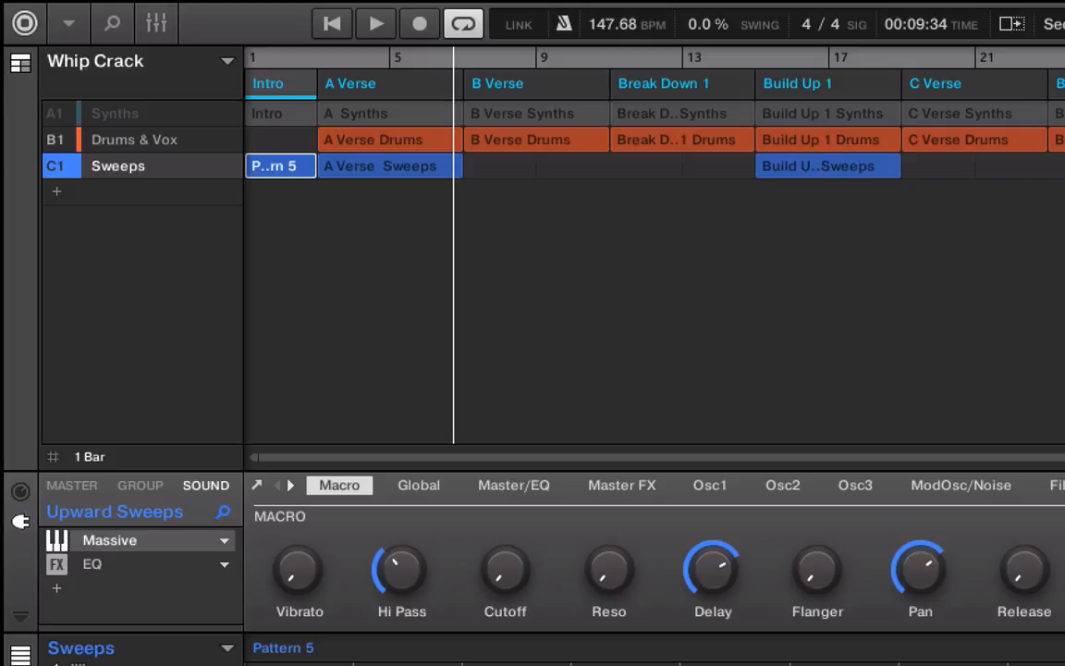
{"action": "mouse_move", "coordinate": [319, 88]}
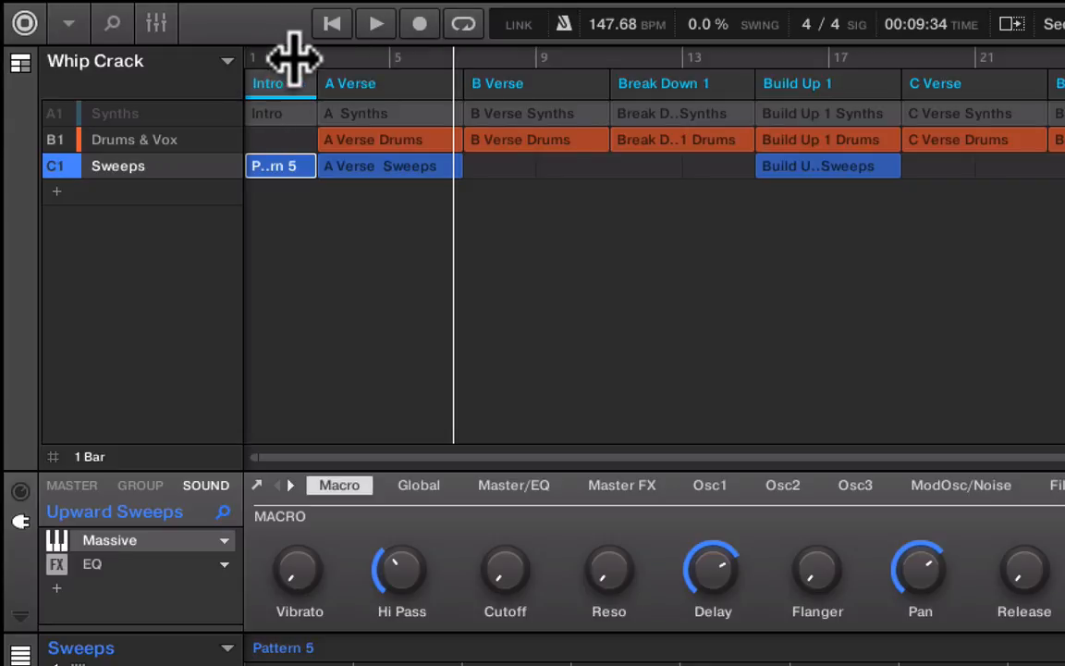
{"action": "mouse_move", "coordinate": [368, 69]}
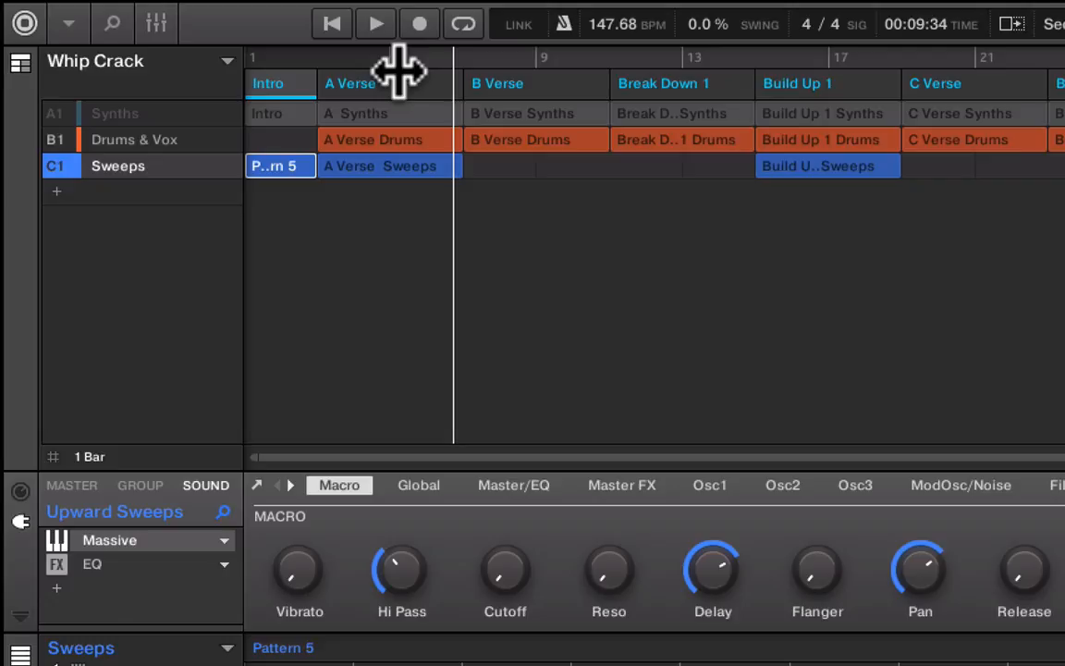
{"action": "mouse_move", "coordinate": [377, 79]}
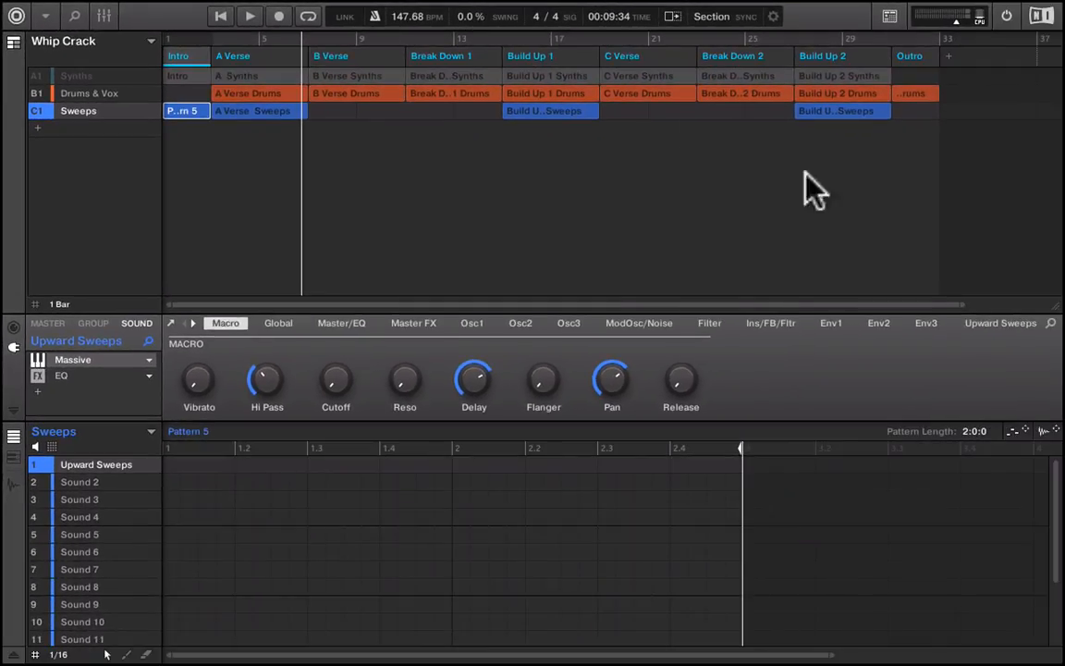
{"action": "mouse_move", "coordinate": [959, 303]}
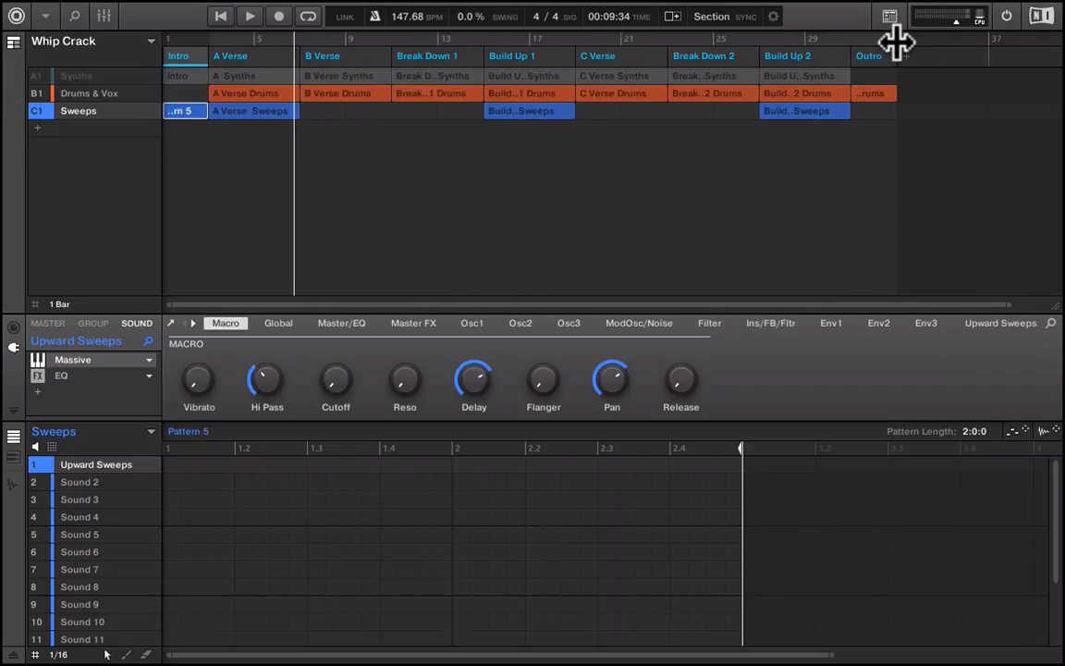
{"action": "mouse_move", "coordinate": [896, 41]}
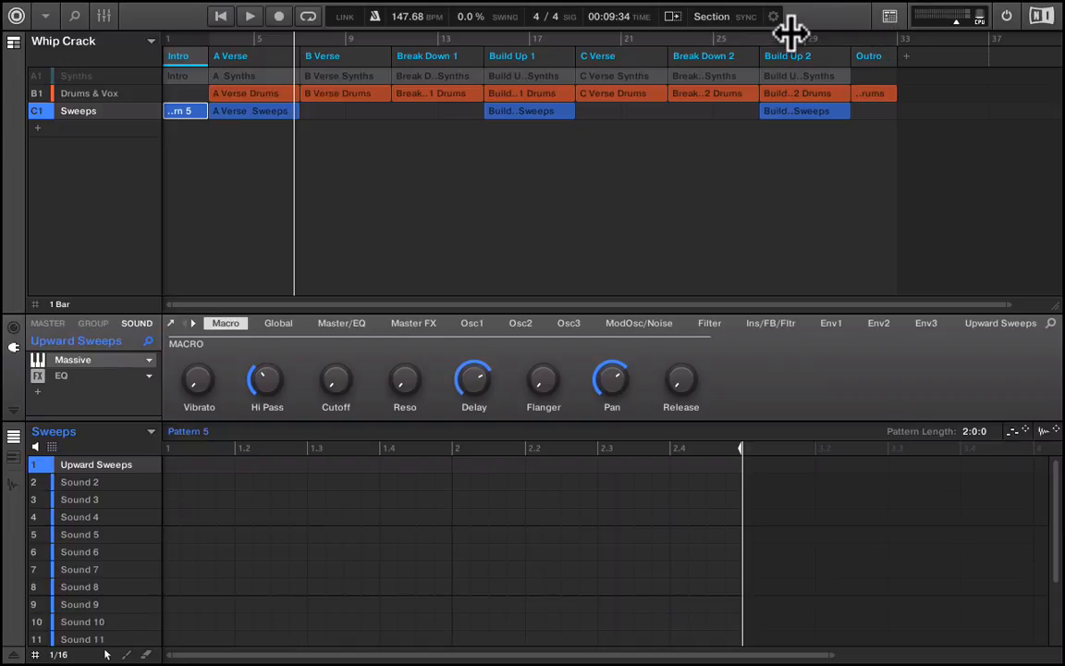
{"action": "mouse_move", "coordinate": [368, 51]}
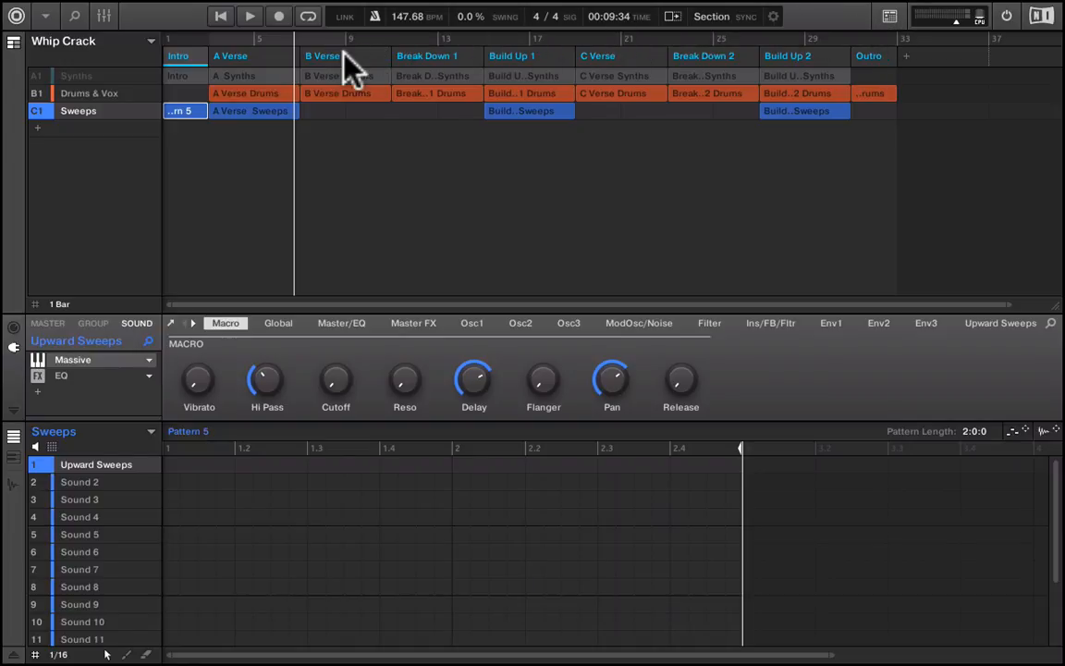
{"action": "mouse_move", "coordinate": [1010, 304]}
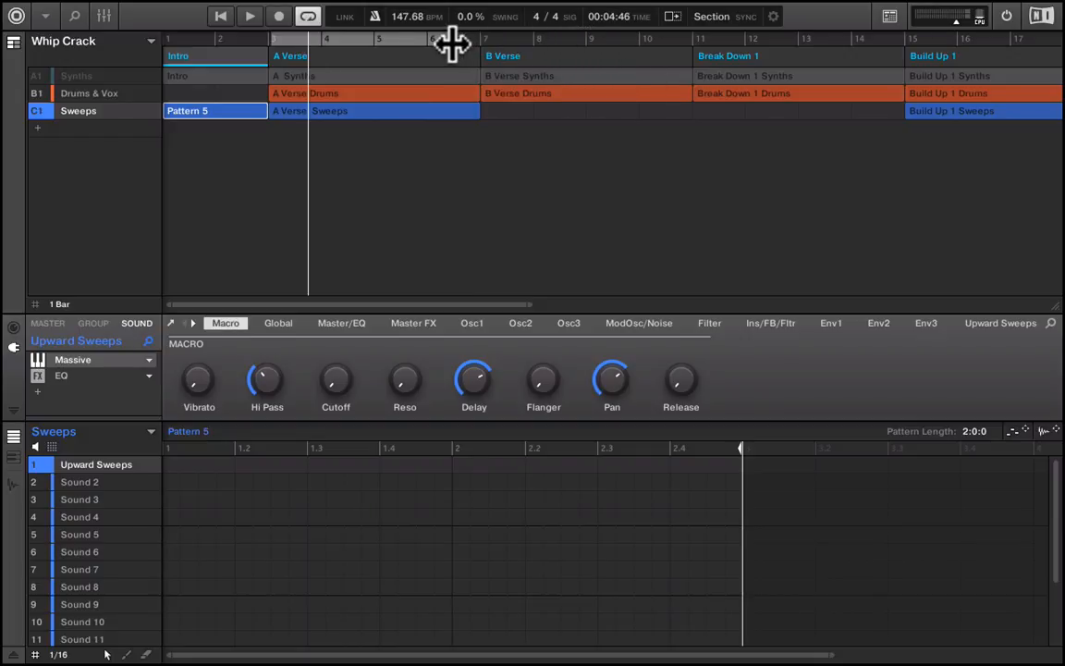
{"action": "mouse_move", "coordinate": [416, 46]}
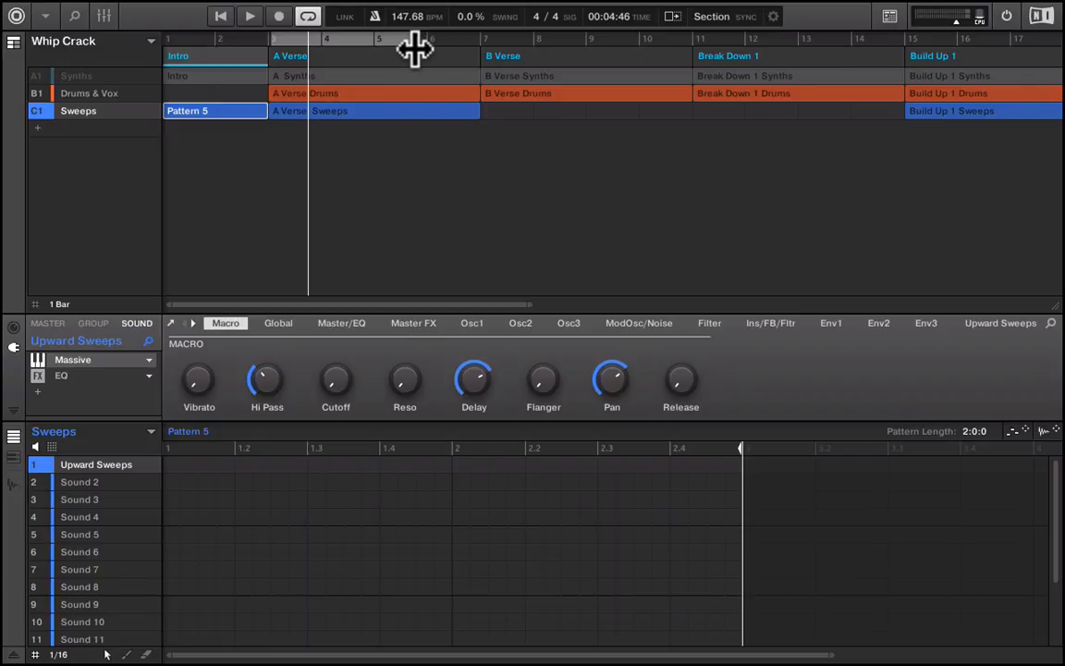
{"action": "mouse_move", "coordinate": [374, 48]}
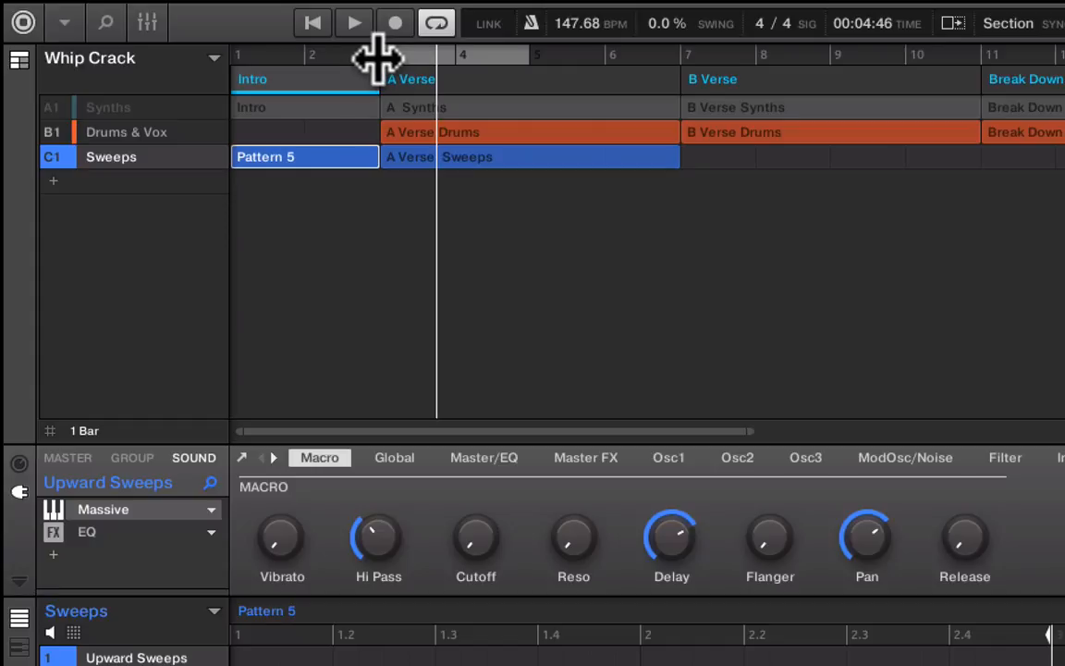
Play the loop across A Verse, bars 3 to 7, and switch the metronome off.
{"action": "left_click", "coordinate": [353, 22]}
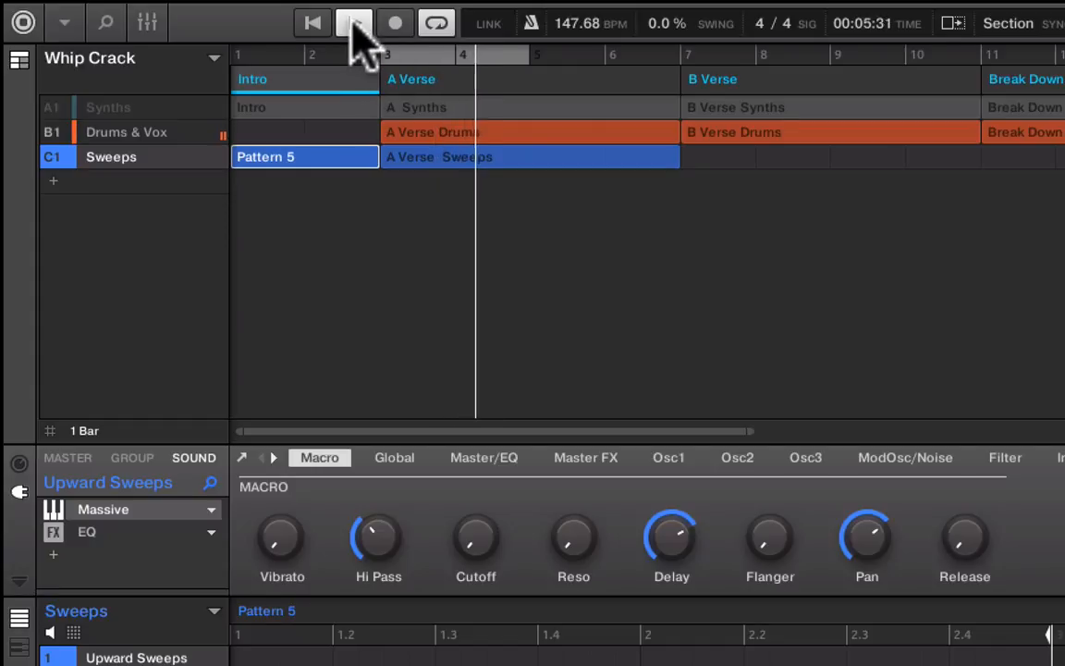
{"action": "left_click", "coordinate": [355, 23]}
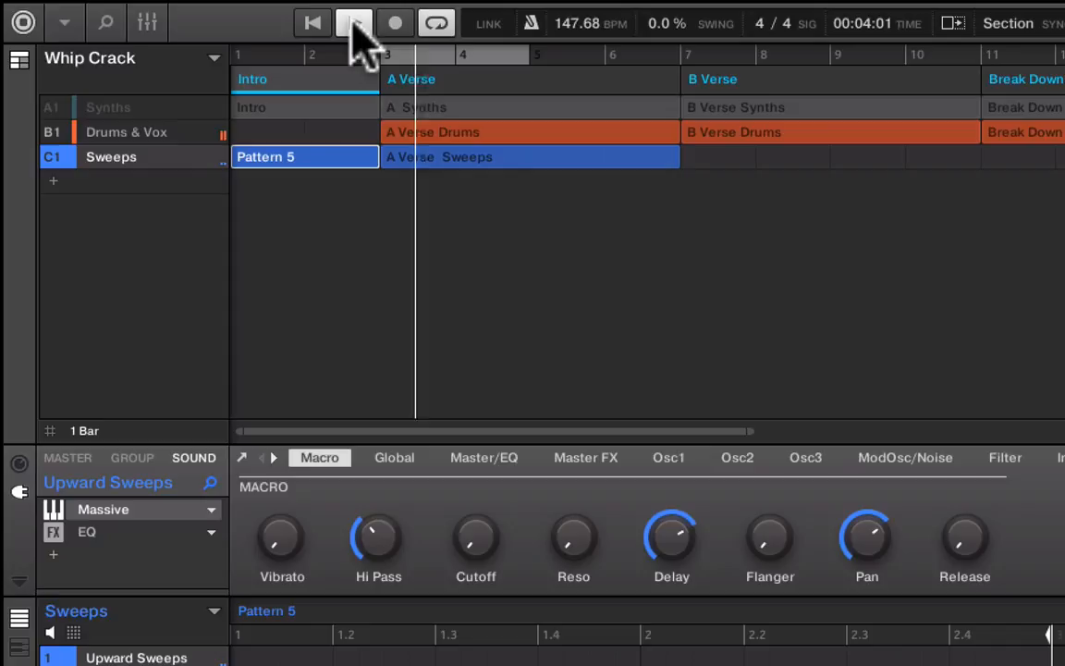
{"action": "left_click", "coordinate": [354, 22]}
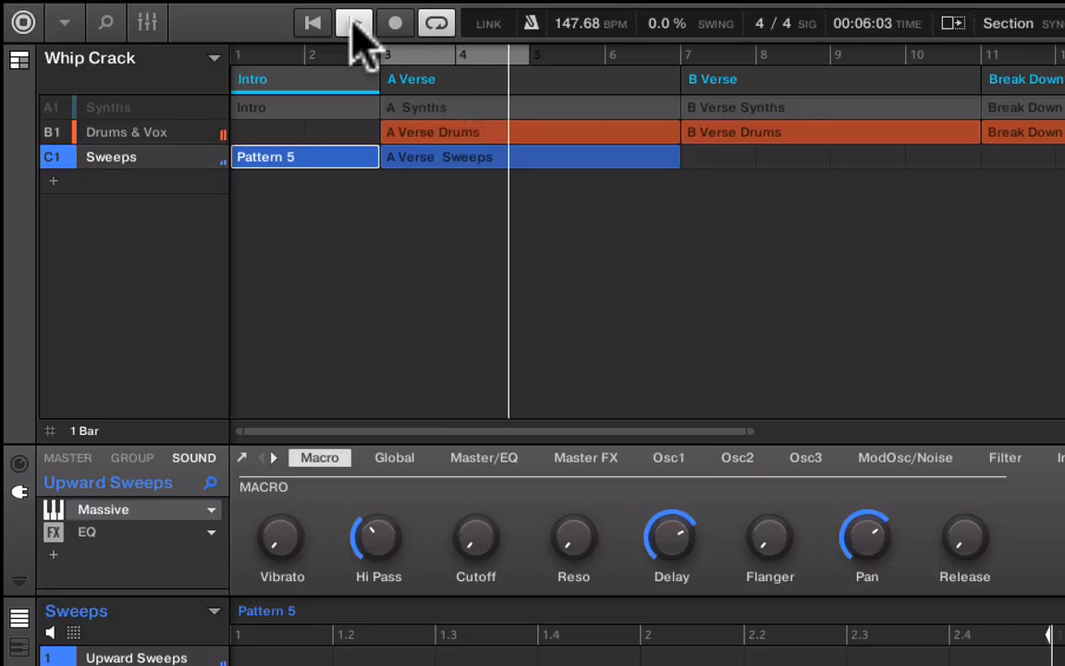
{"action": "left_click", "coordinate": [354, 23]}
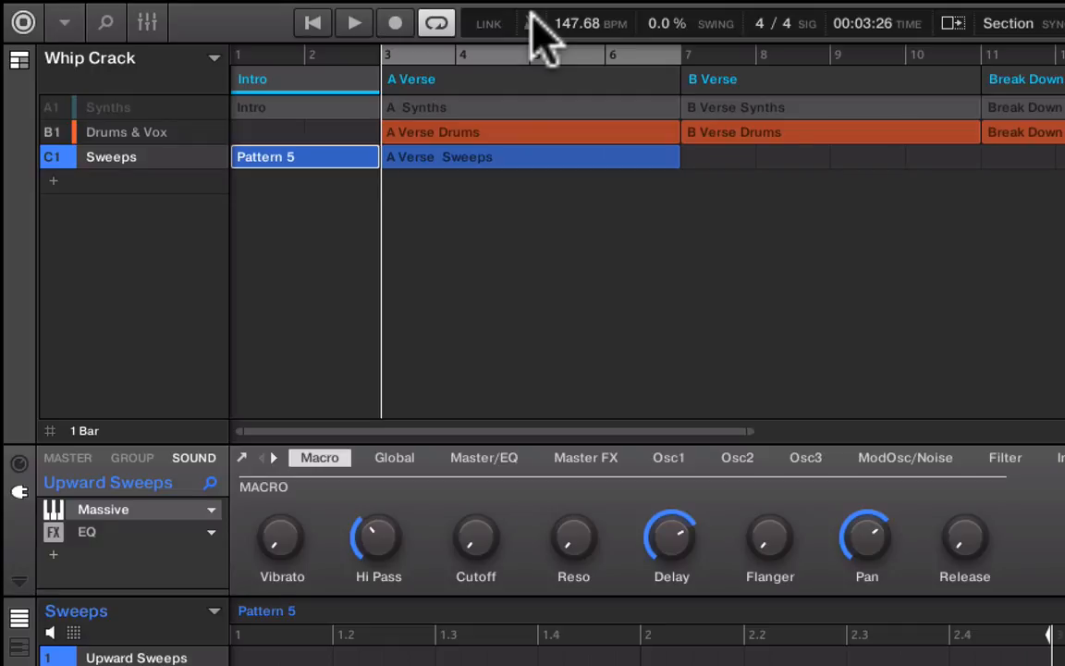
{"action": "left_click", "coordinate": [353, 23]}
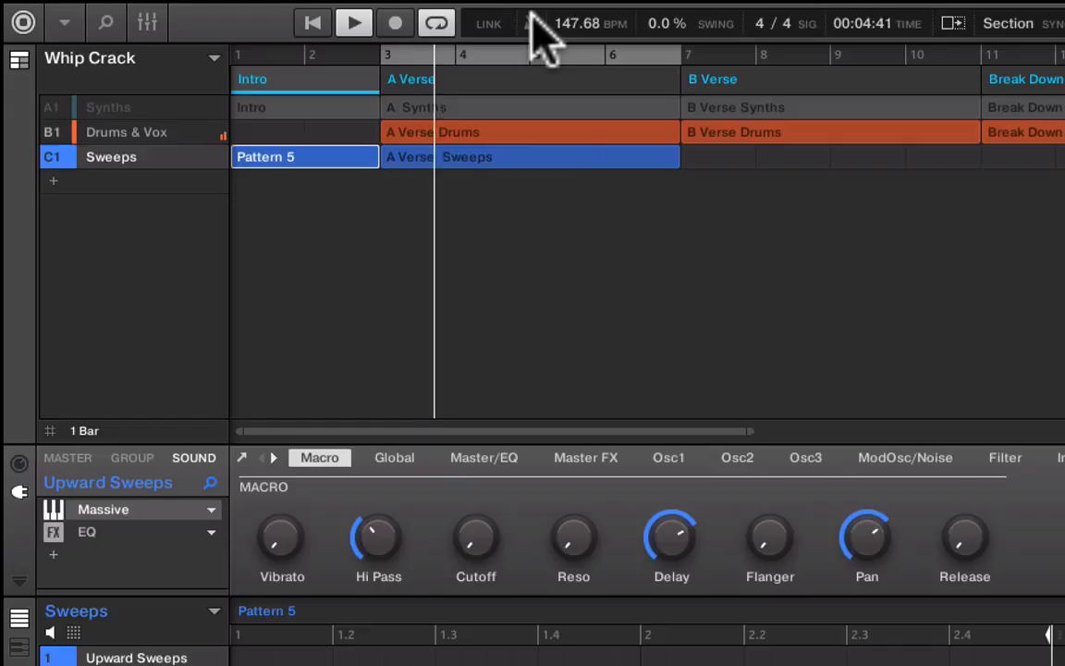